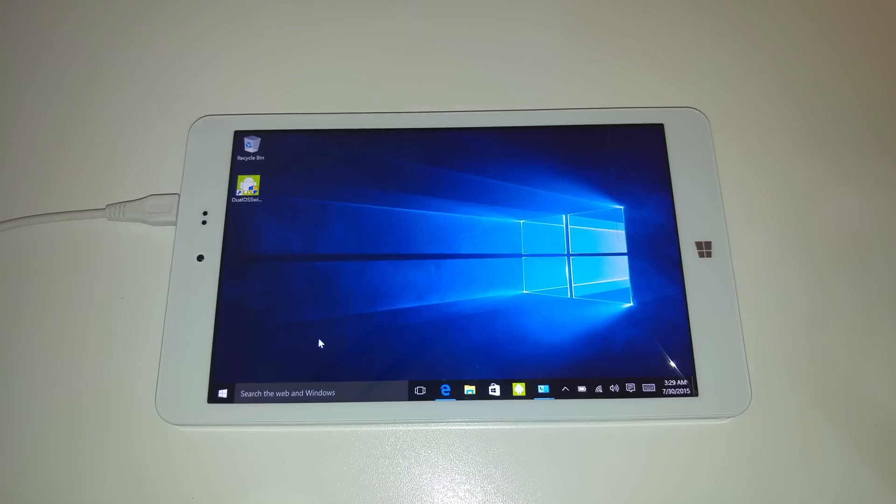
# - Launch Edge and bring the TechTablets Chuwi Hi8 downloads table into view
pyautogui.click(444, 390)
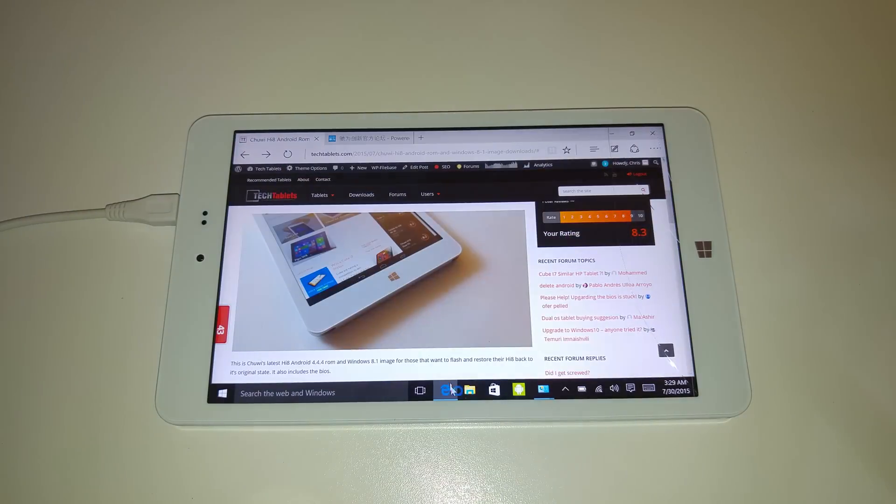
pyautogui.scroll(-3)
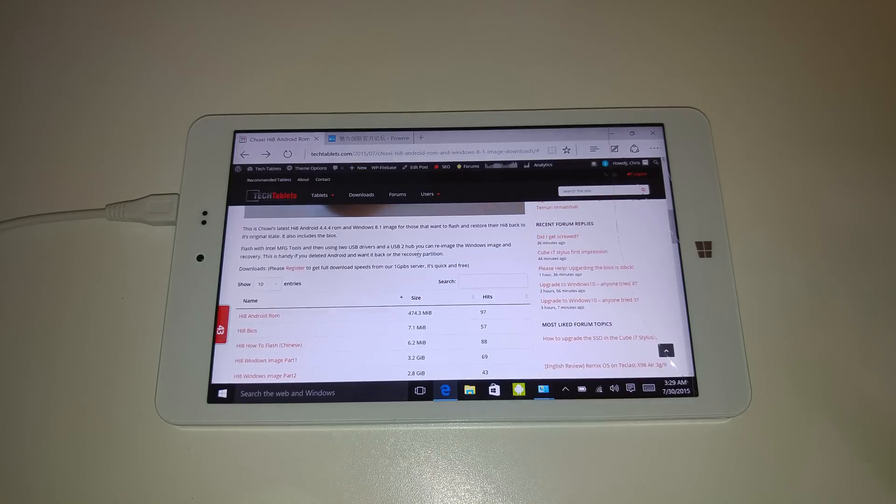
pyautogui.scroll(-3)
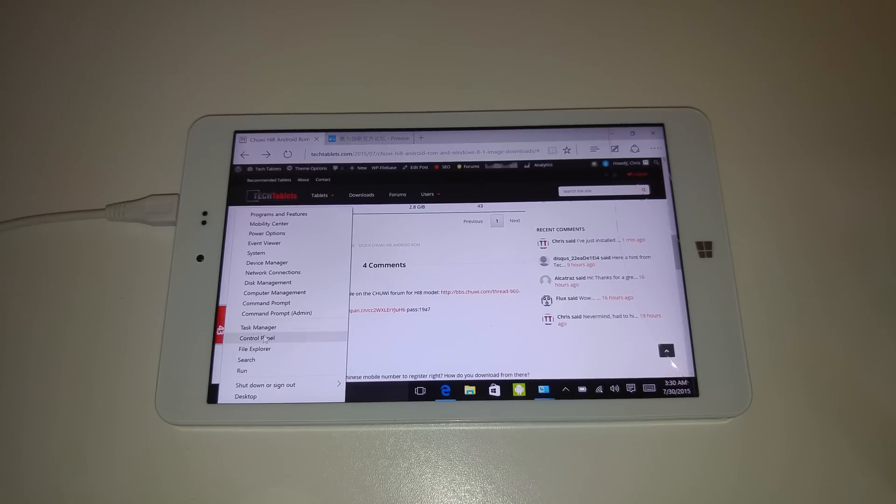
# - Minimise all windows via the Win+X menu's Desktop item
pyautogui.click(256, 338)
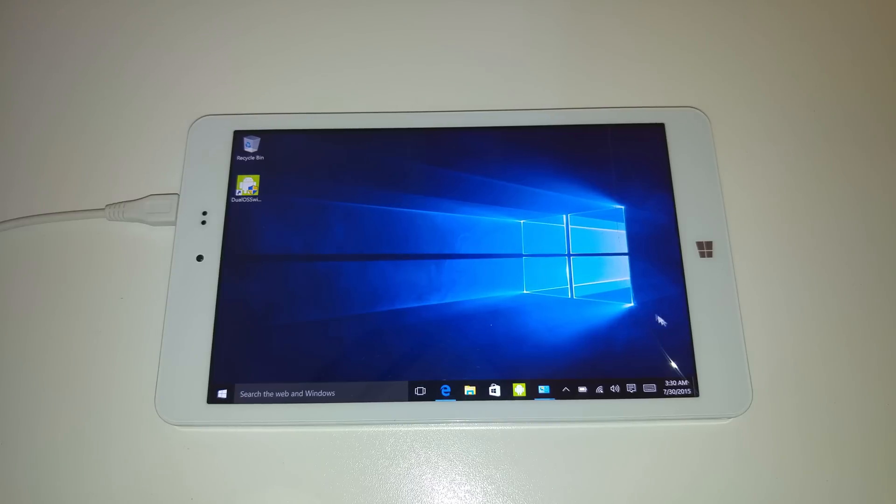
pyautogui.moveTo(586, 288)
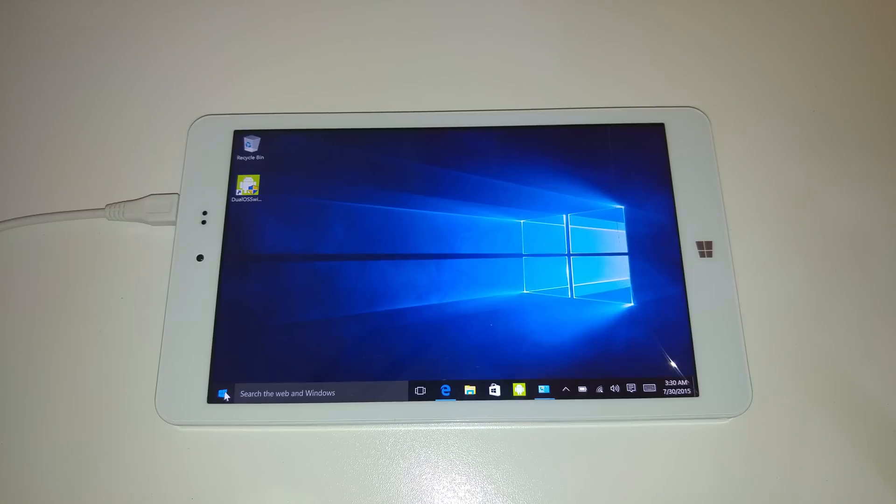
# - Show the System page with the Chuwi specs and the 'Windows is activated' section
pyautogui.rightClick(224, 393)
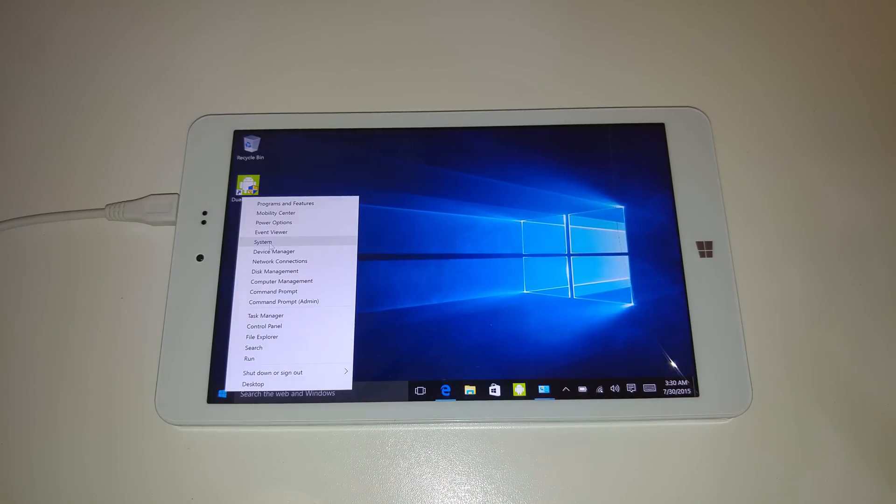
pyautogui.click(263, 242)
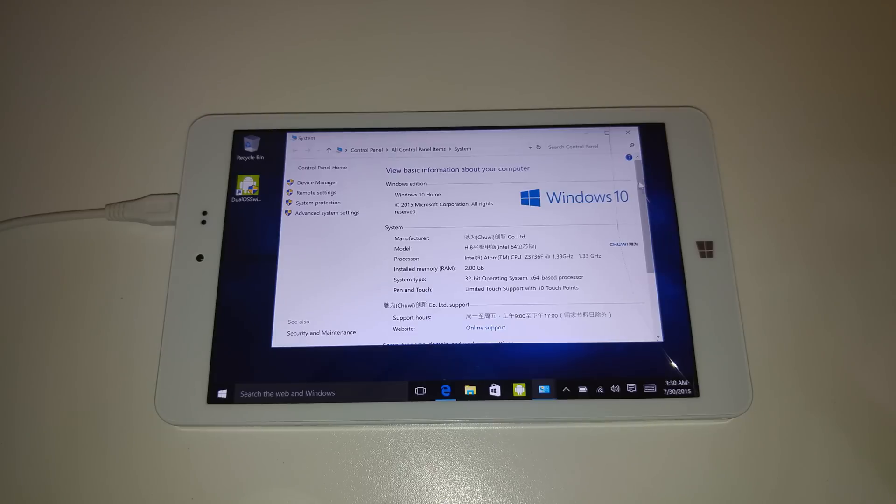
pyautogui.scroll(-3)
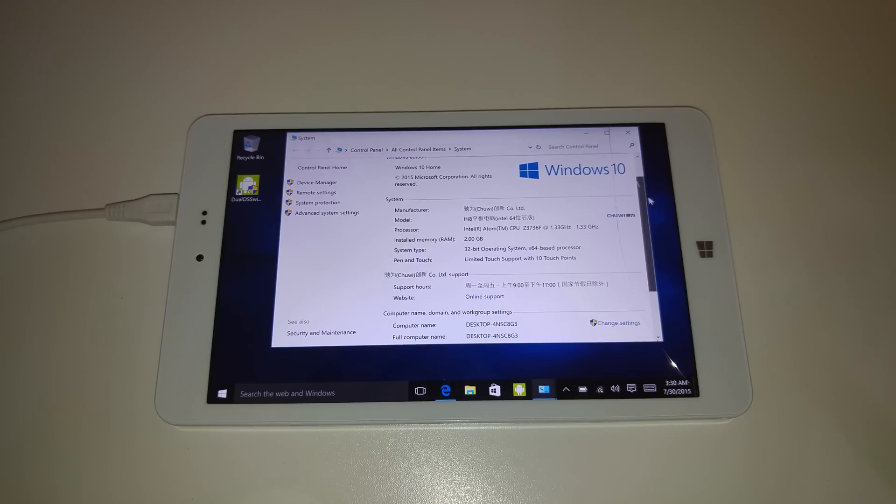
pyautogui.scroll(-3)
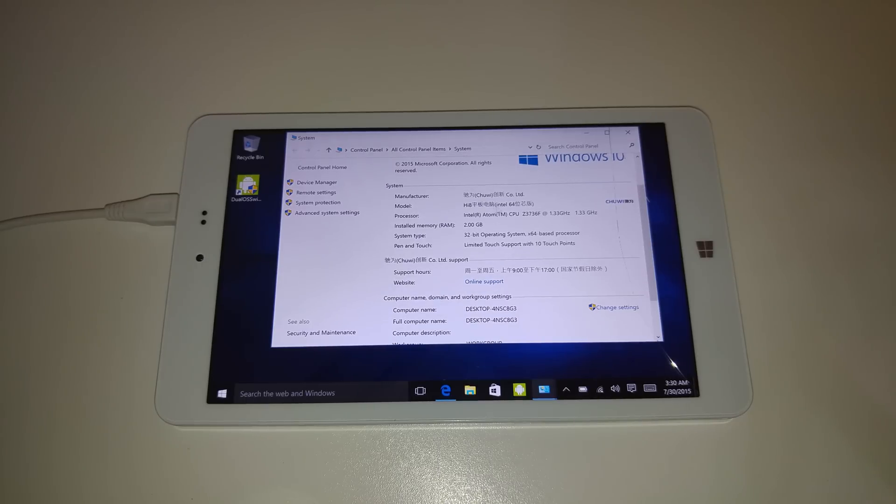
pyautogui.scroll(-3)
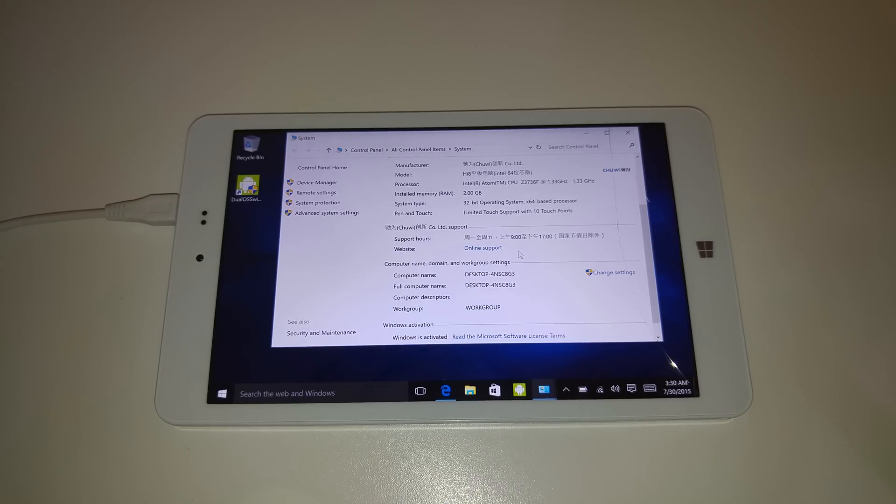
pyautogui.scroll(-3)
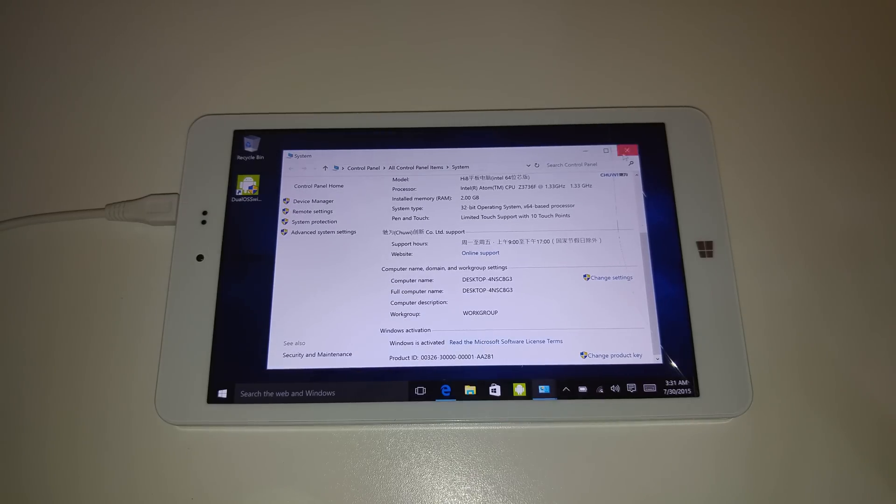
# - Close System and enable Tablet mode from the Action Center tile
pyautogui.click(627, 150)
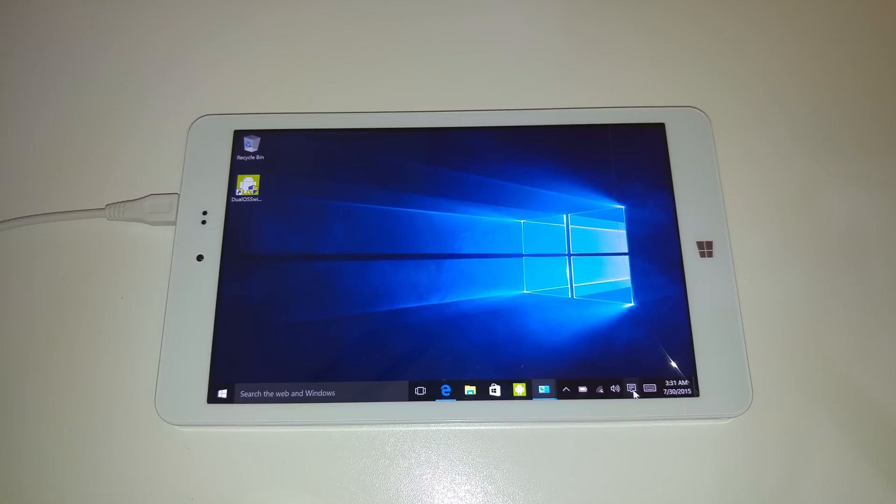
pyautogui.click(631, 390)
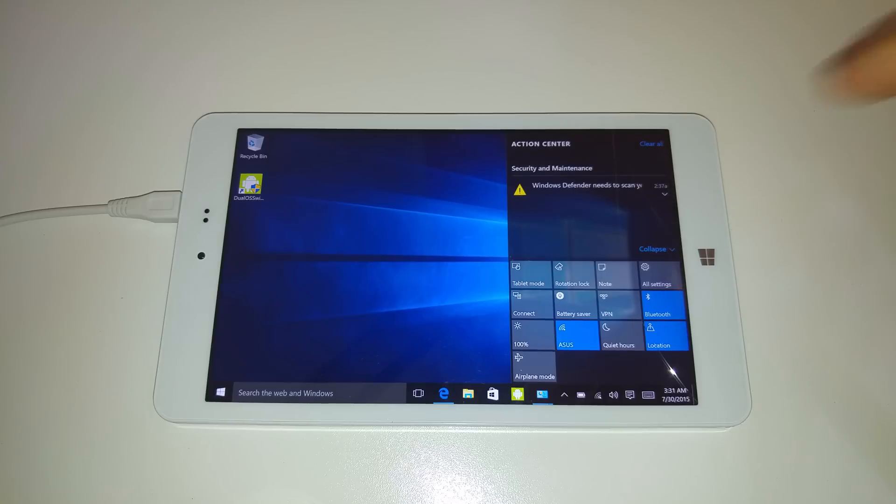
pyautogui.moveTo(657, 154)
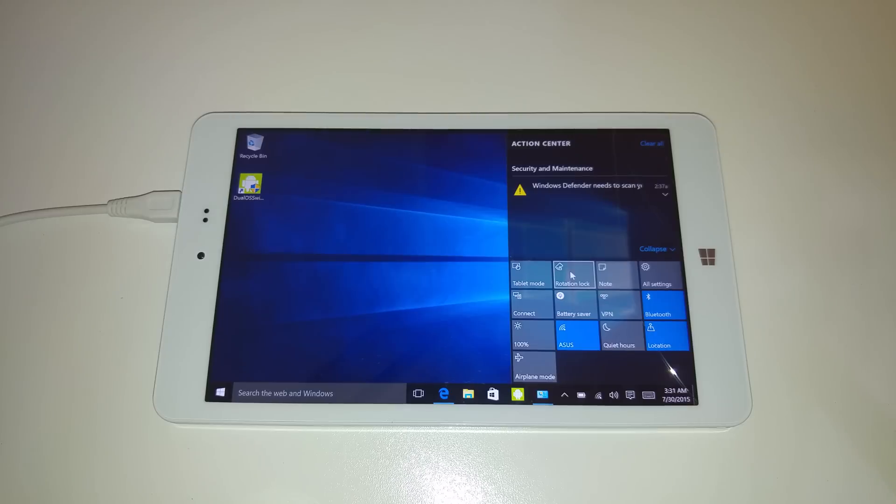
pyautogui.click(528, 274)
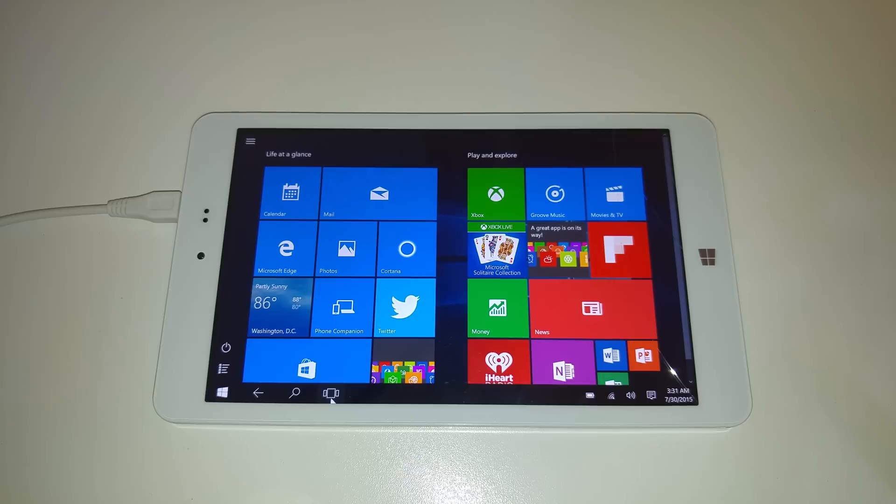
pyautogui.moveTo(330, 393)
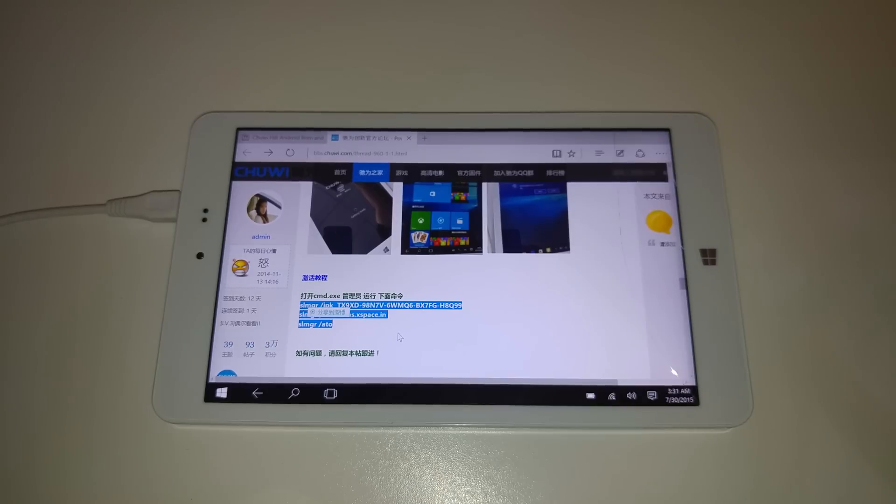
pyautogui.scroll(-3)
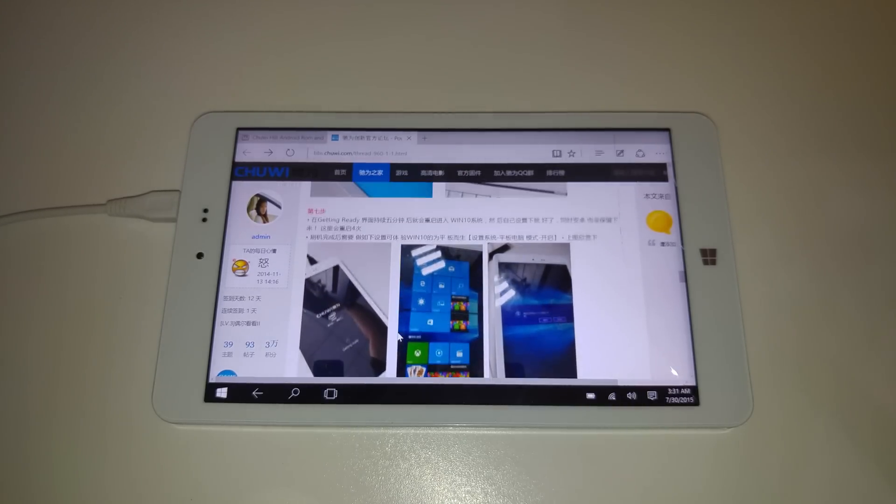
pyautogui.scroll(-3)
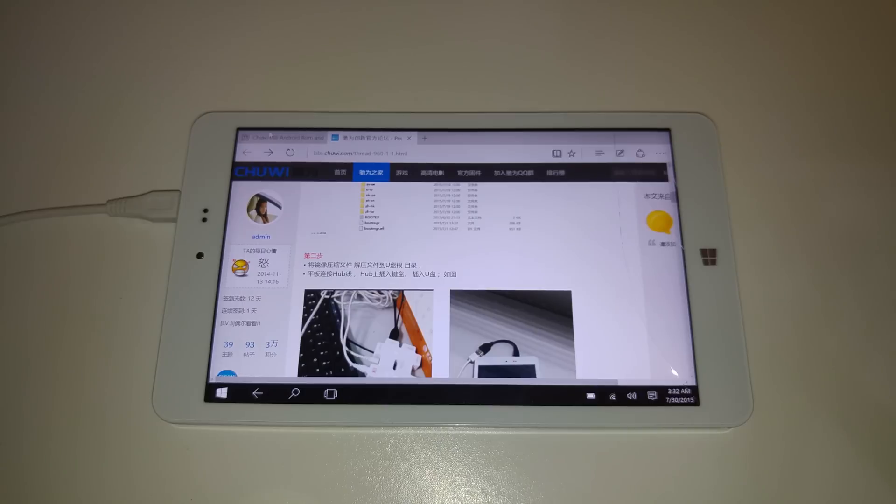
# - Return to the TechTablets tab and show the Android ROM and Windows image download list
pyautogui.click(281, 137)
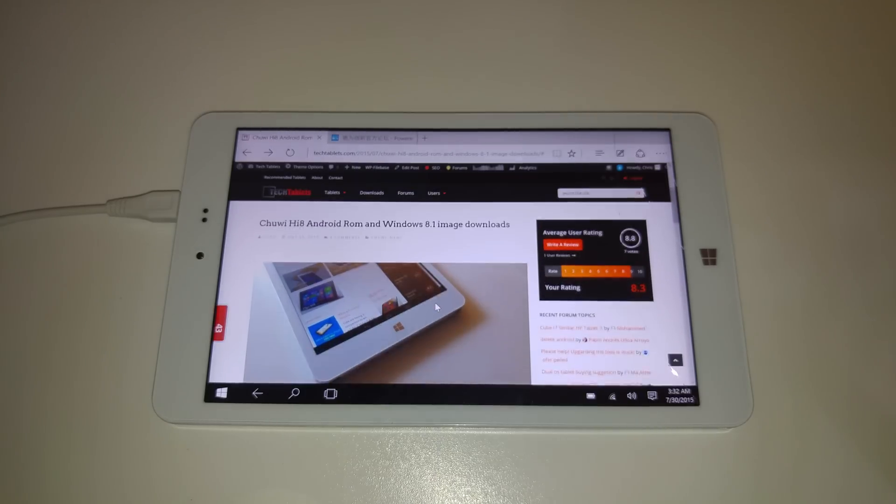
pyautogui.scroll(-3)
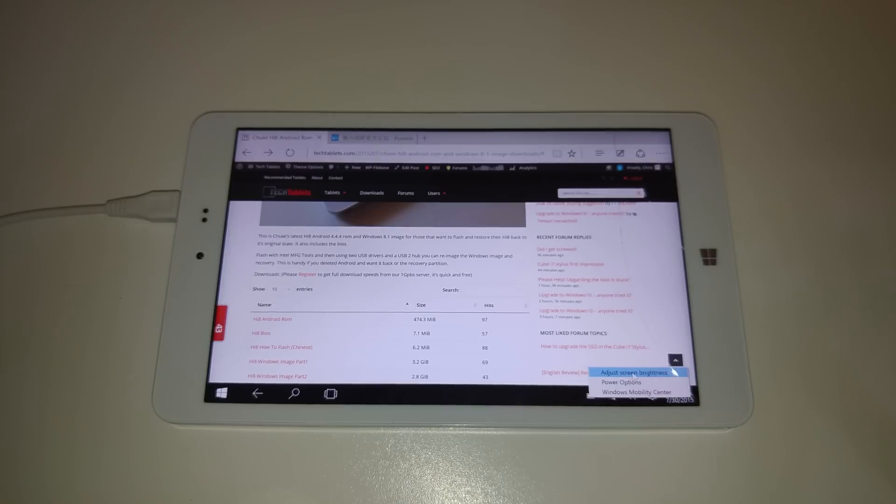
# - Dismiss the battery menu and bring up the tablet-mode Start screen
pyautogui.click(622, 381)
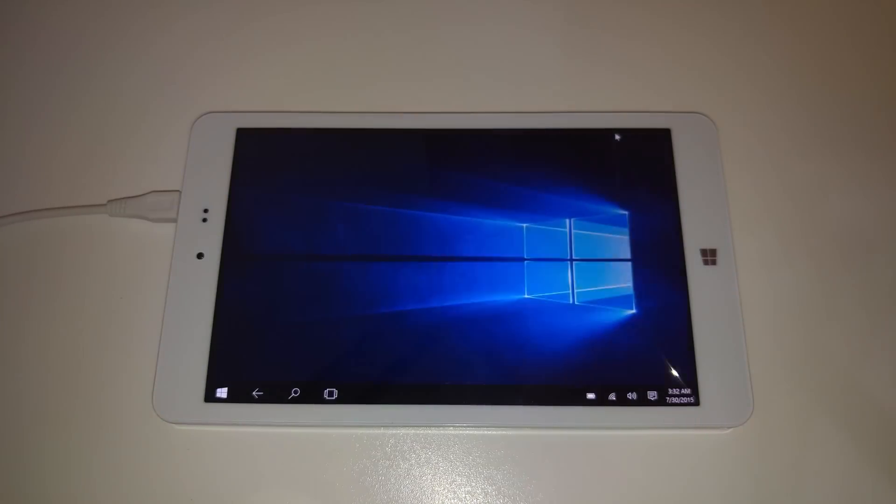
pyautogui.click(222, 393)
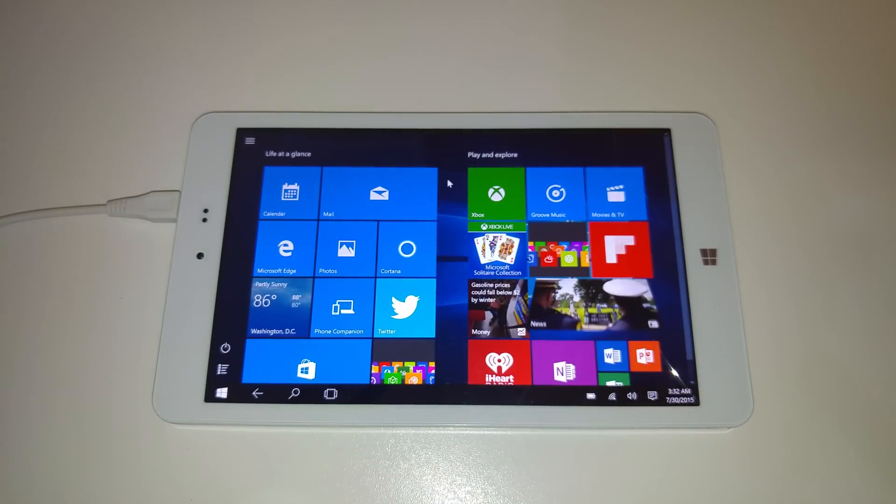